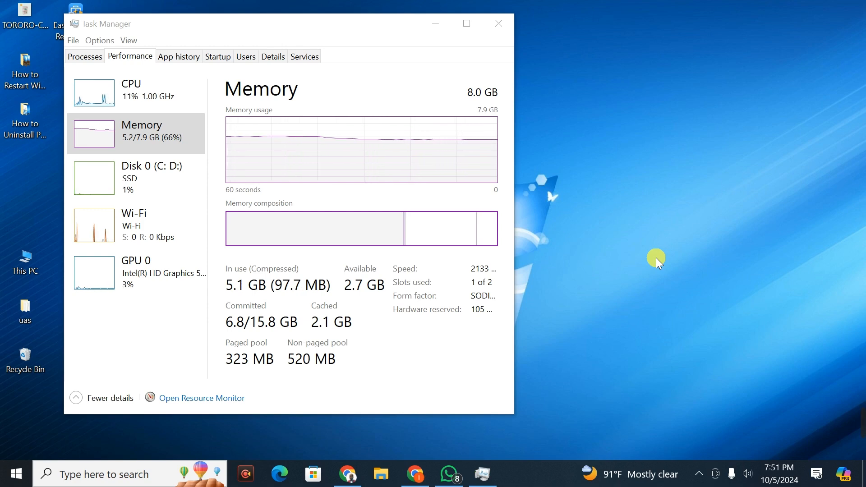
mouse_move(496, 23)
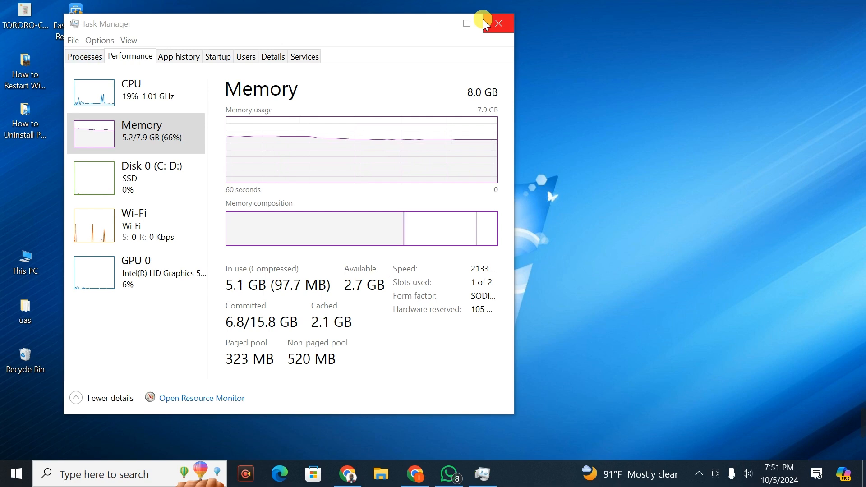
Step: Close the Task Manager window showing the memory performance readings
click(497, 23)
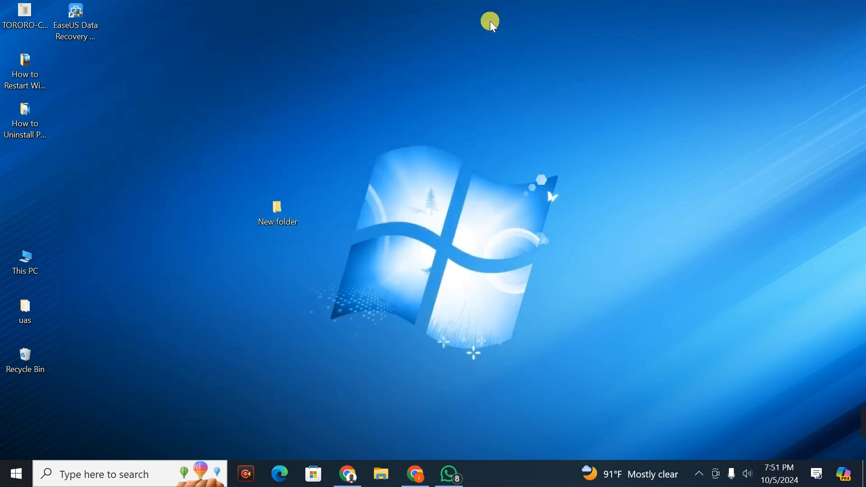
mouse_move(493, 475)
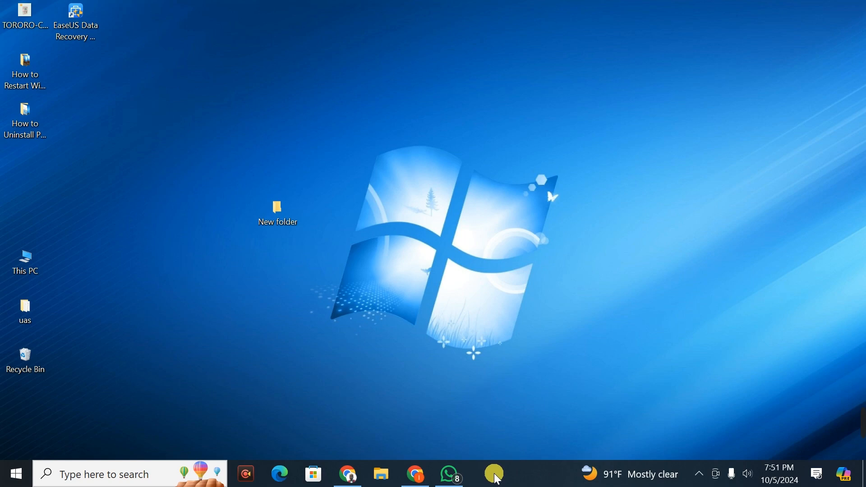
Step: Reopen Task Manager, shift it left to the Performance tab (2.1 GB cached), then switch to the browser
right_click(494, 474)
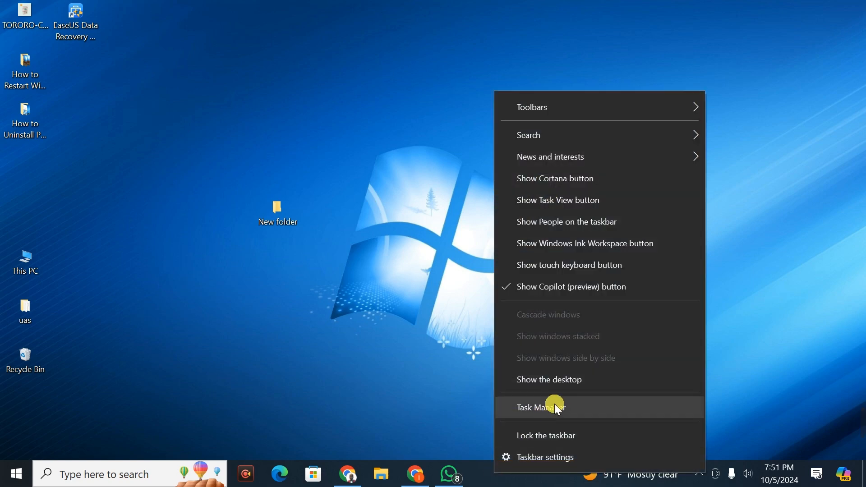
click(540, 407)
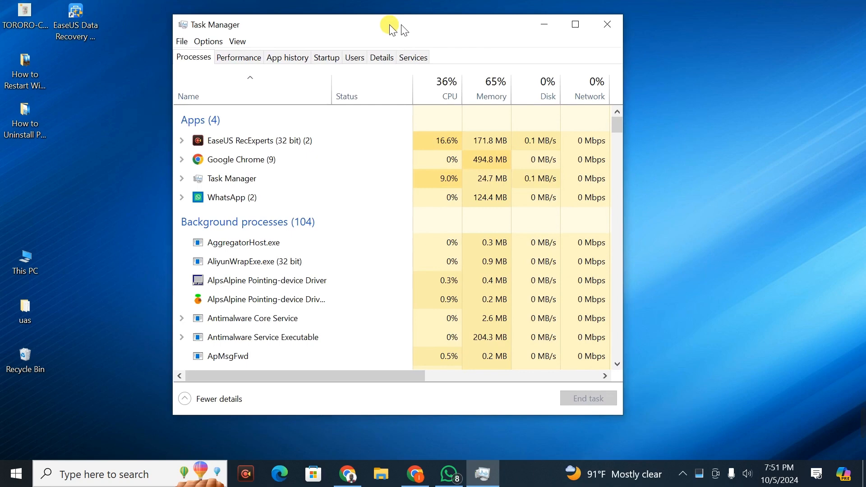
drag(389, 26, 340, 26)
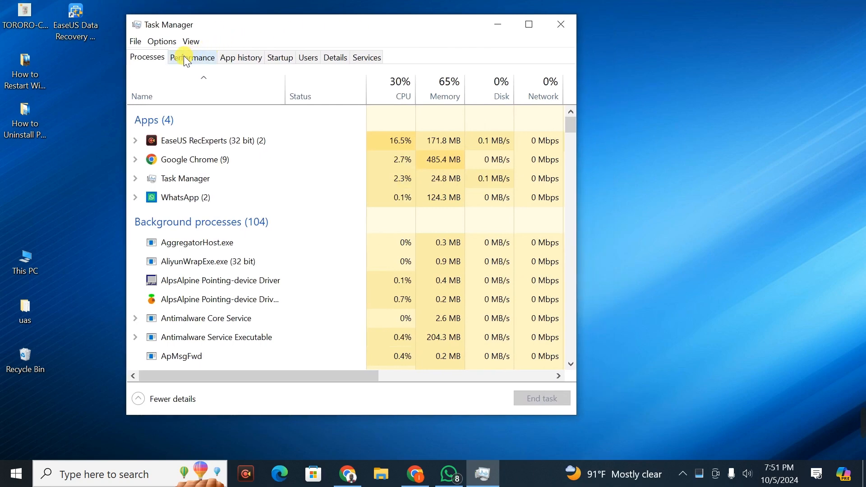
click(192, 57)
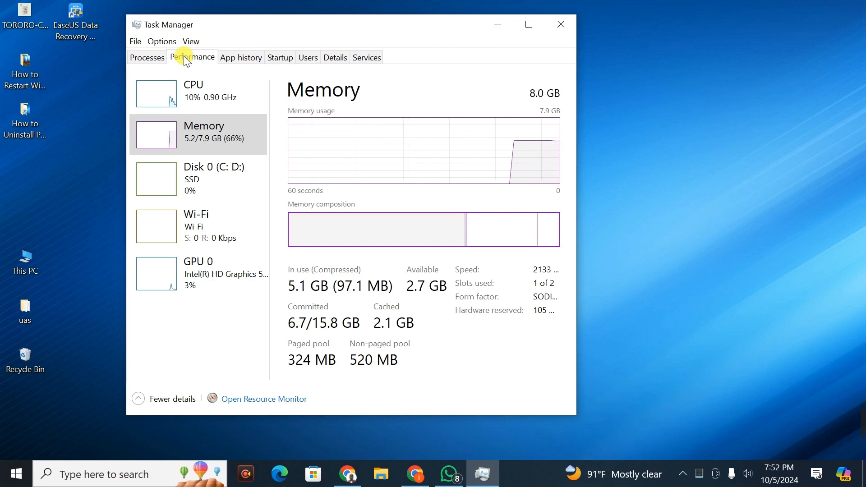
mouse_move(441, 325)
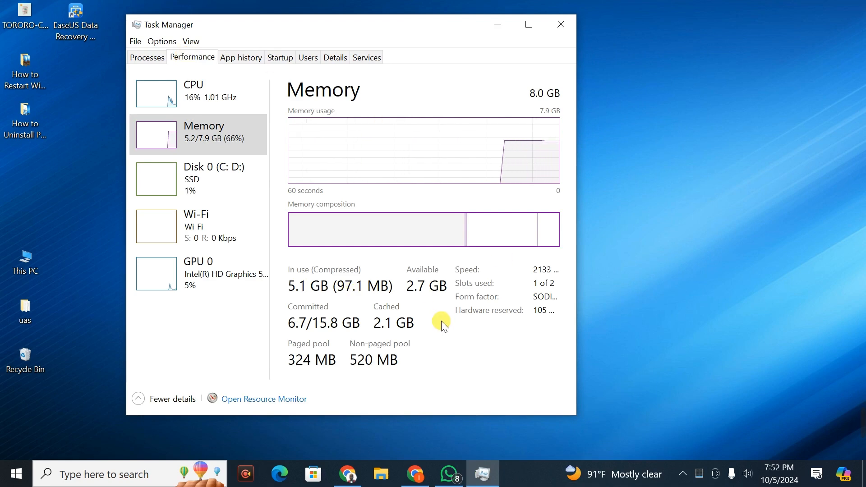
mouse_move(395, 306)
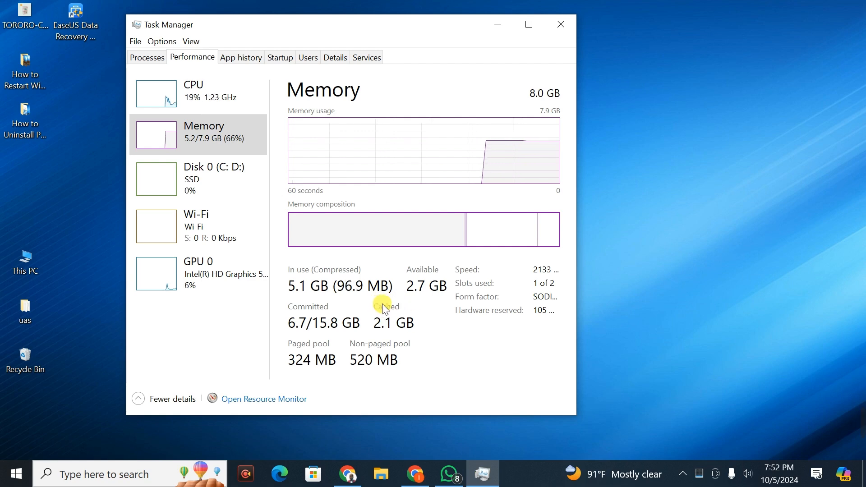
mouse_move(412, 328)
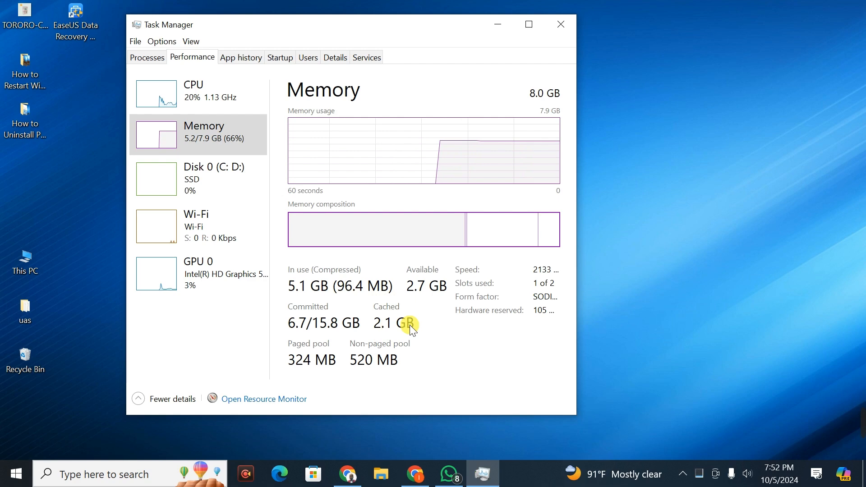
mouse_move(408, 422)
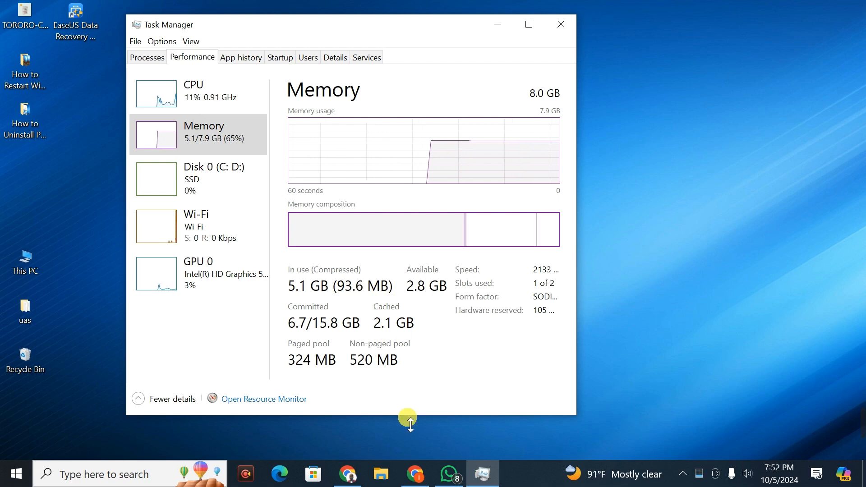
click(347, 474)
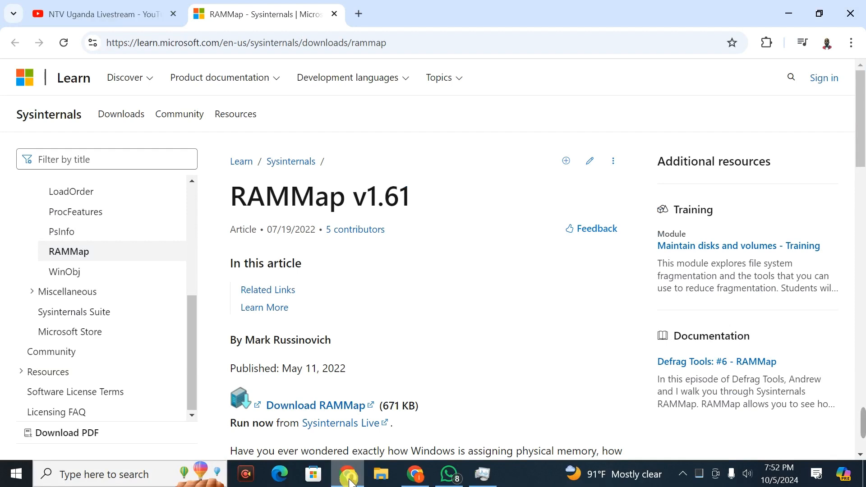
Step: Download RAMMap.zip from the Microsoft Learn page and open it in WinRAR
scroll(down, 3)
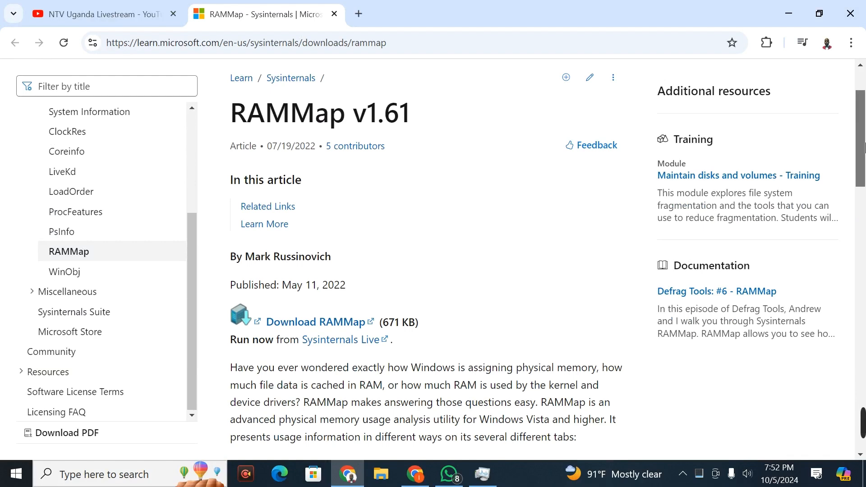
mouse_move(466, 140)
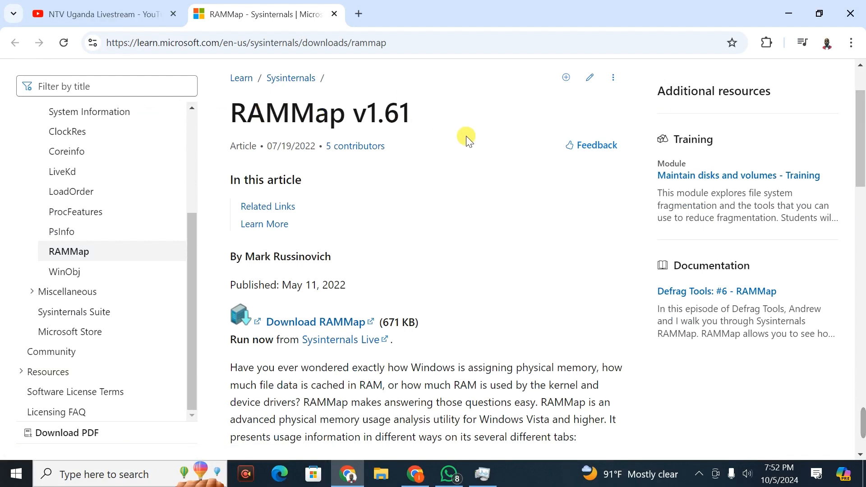
mouse_move(313, 322)
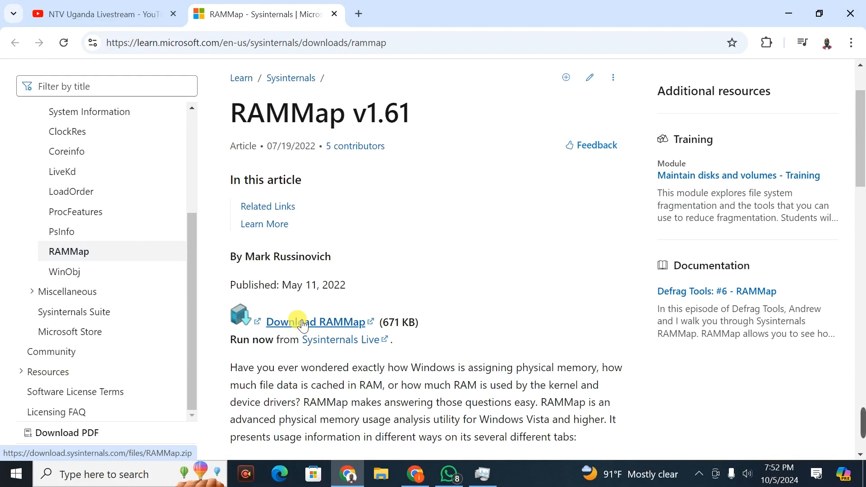
click(314, 322)
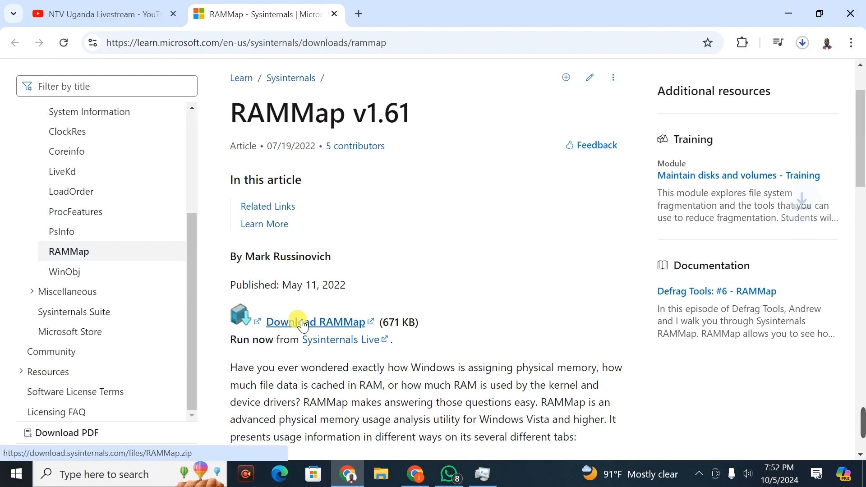
click(314, 322)
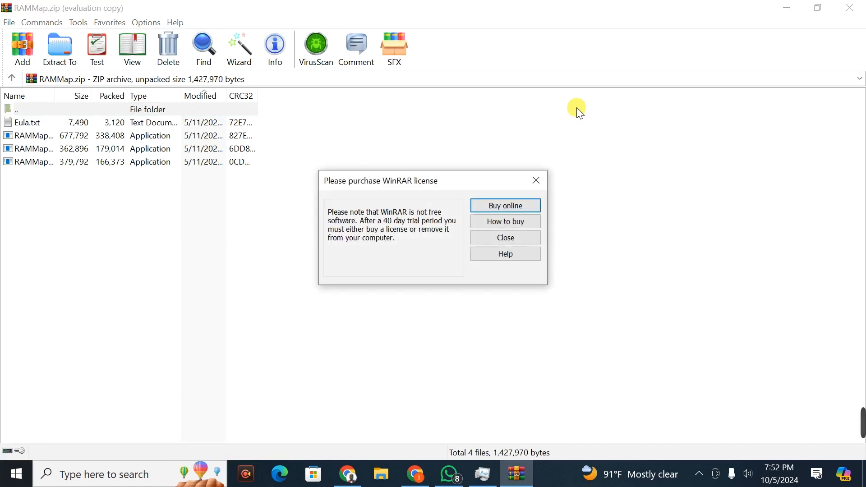
Step: Dismiss the WinRAR license notice and show RAMMap.zip in its Downloads folder
click(503, 237)
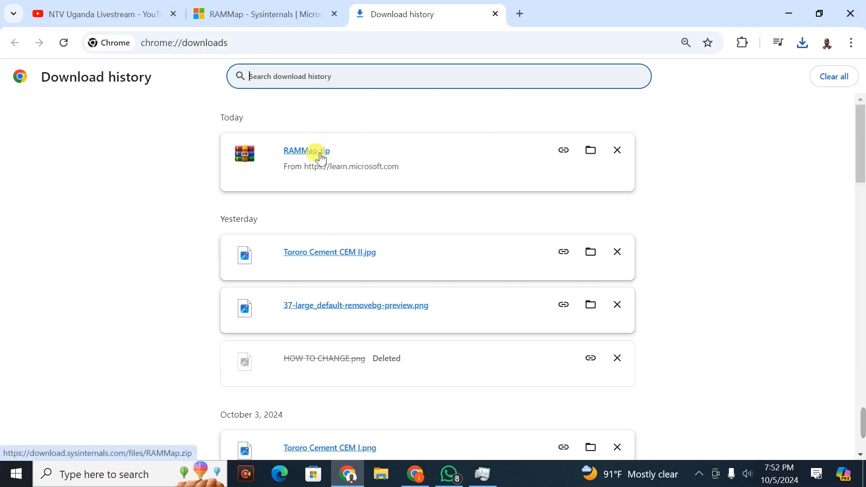
mouse_move(633, 155)
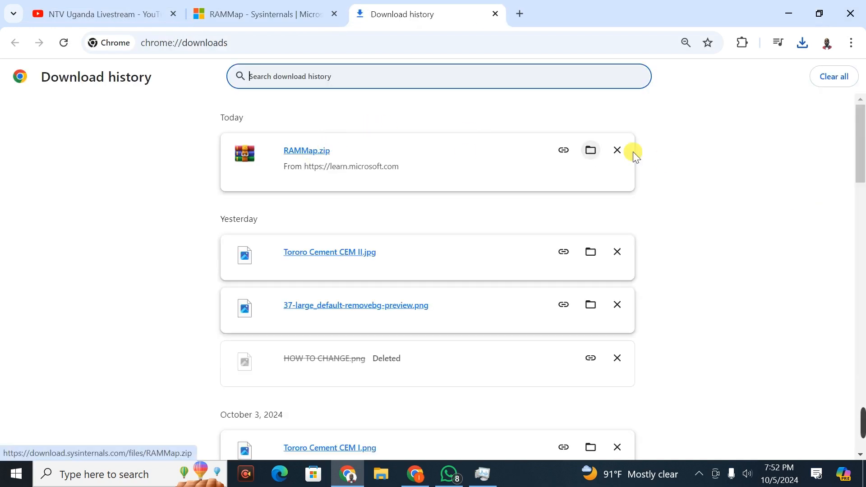
click(590, 150)
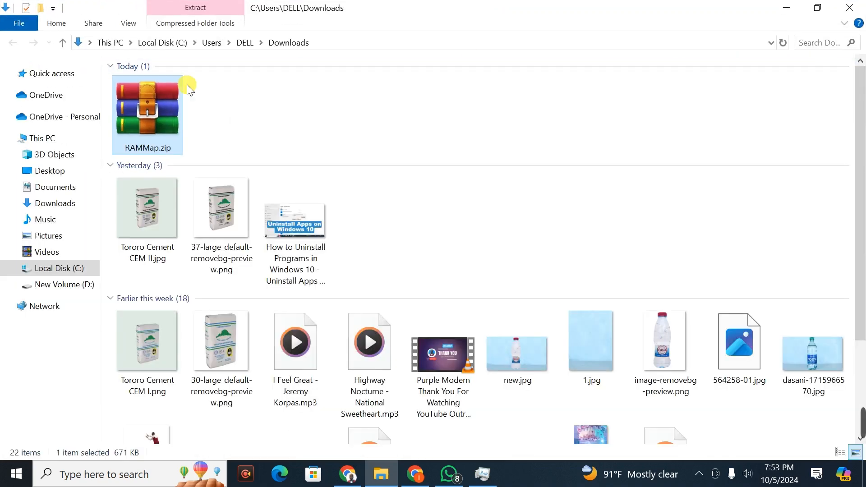
Step: Choose Extract files... from RAMMap.zip's context menu in Downloads
right_click(147, 111)
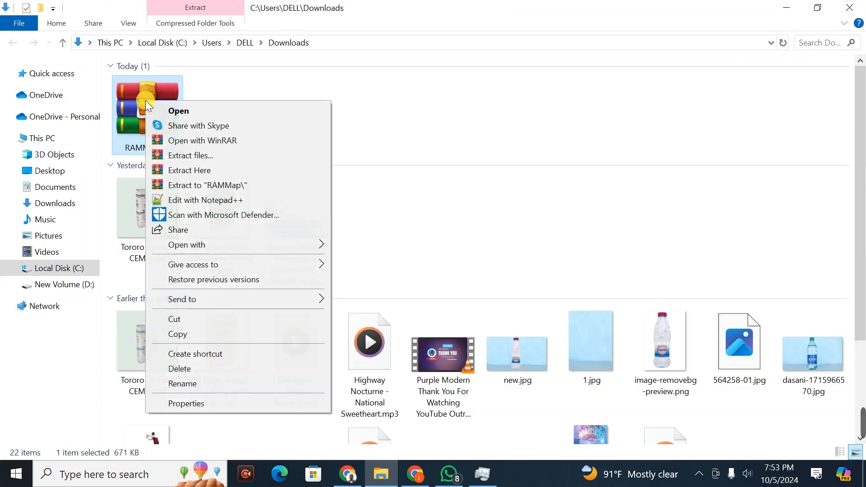
mouse_move(257, 298)
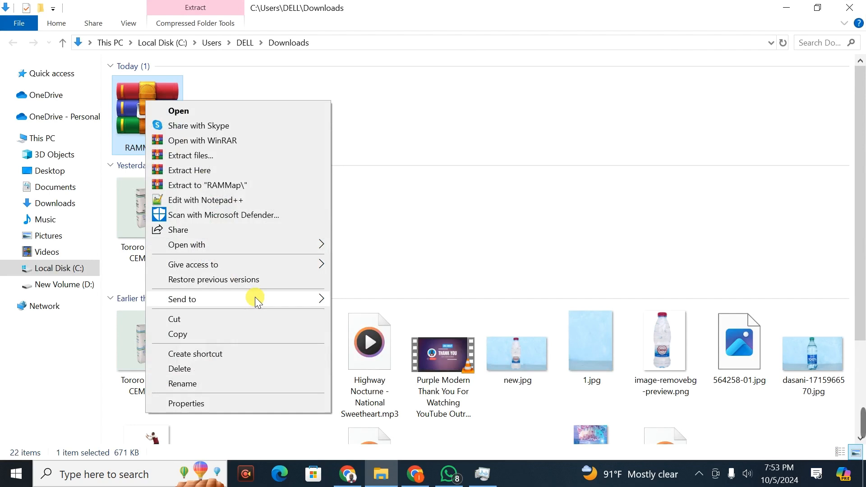
mouse_move(231, 172)
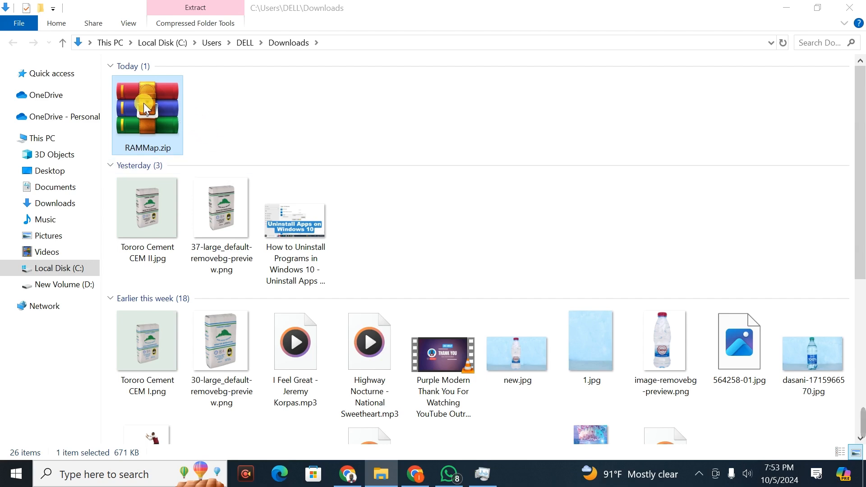
right_click(147, 108)
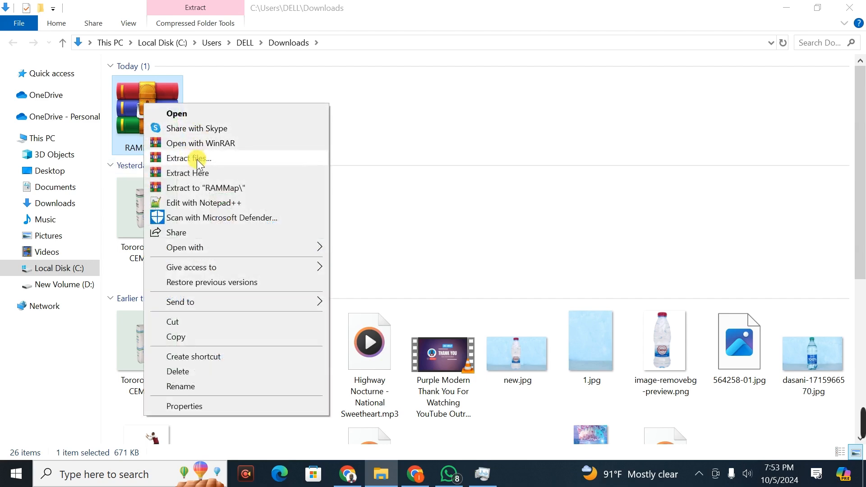
click(190, 158)
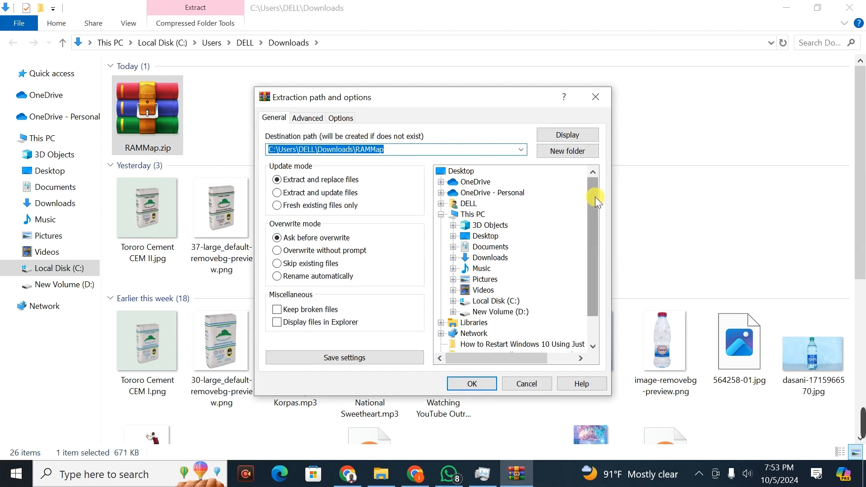
Step: Create a new RAMMap folder under Downloads and extract the archive into it
scroll(down, 3)
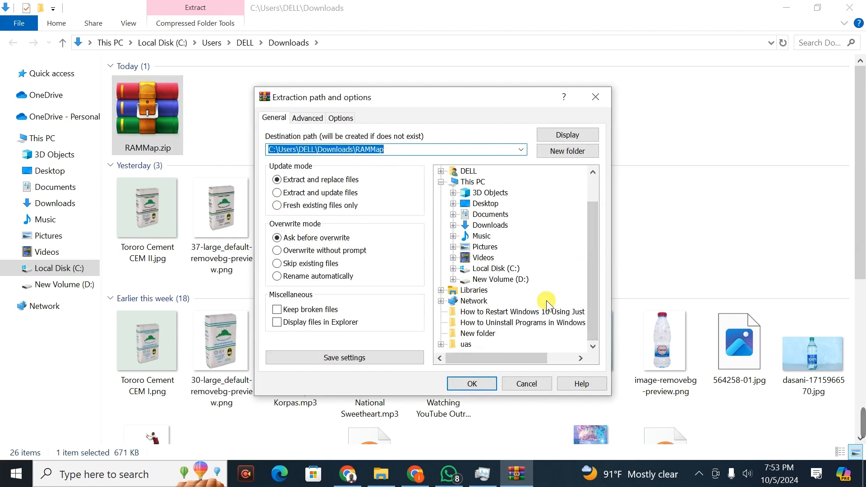
mouse_move(556, 233)
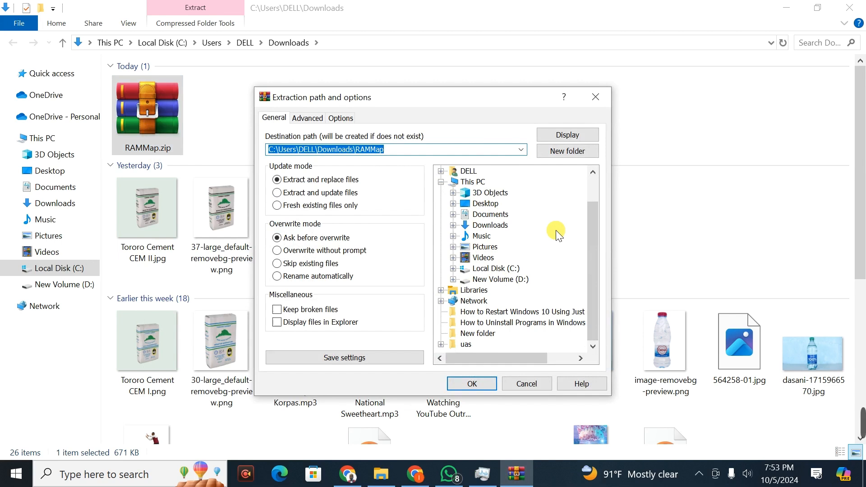
scroll(up, 3)
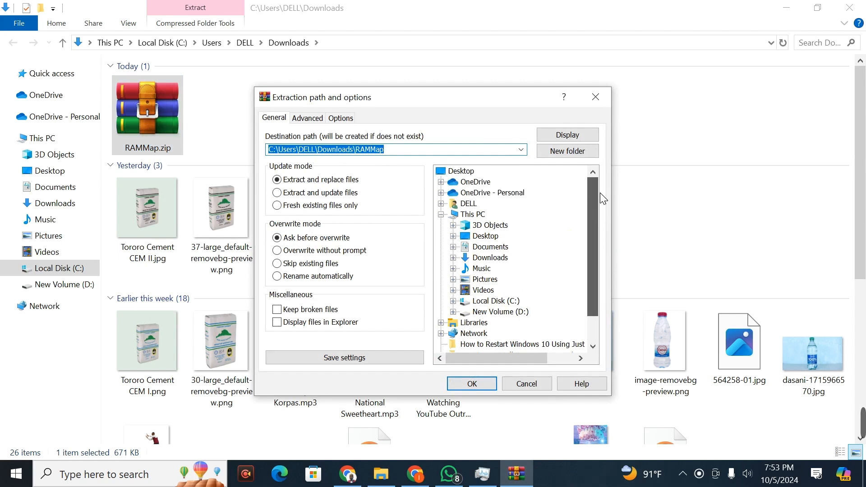
click(566, 151)
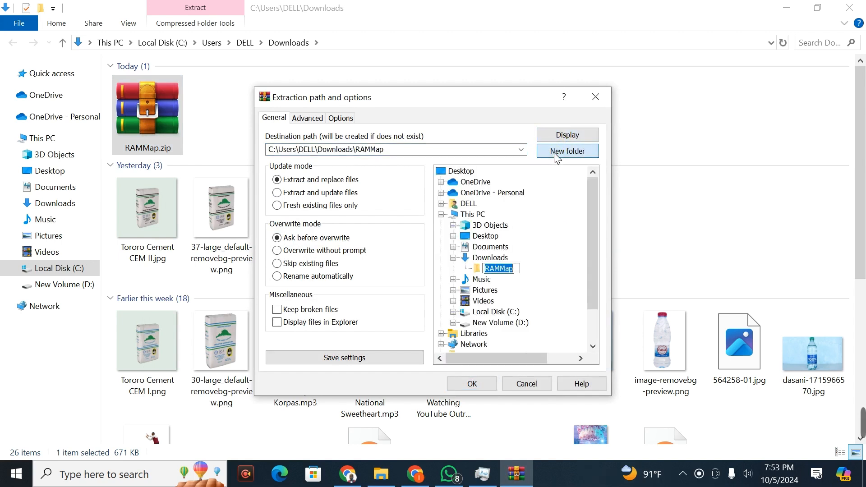
click(566, 151)
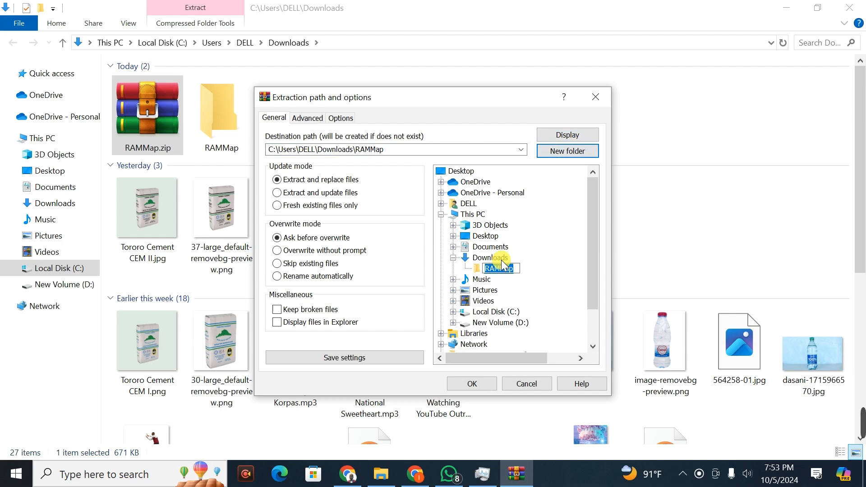
mouse_move(400, 263)
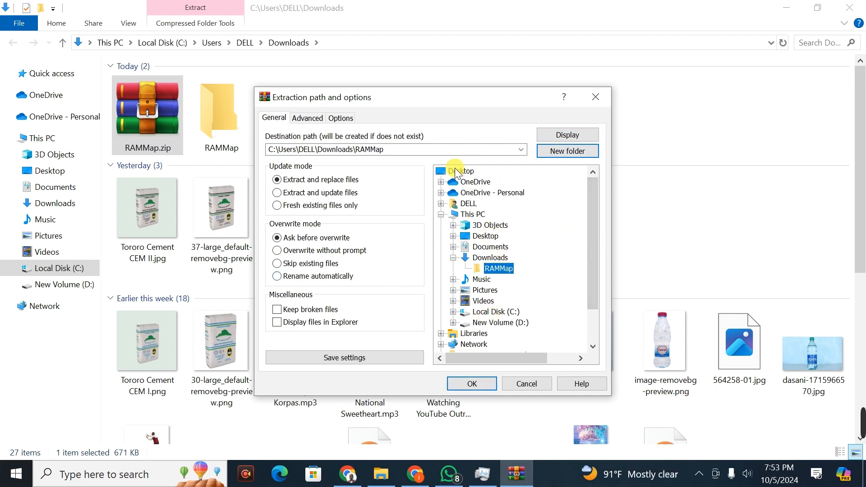
click(460, 172)
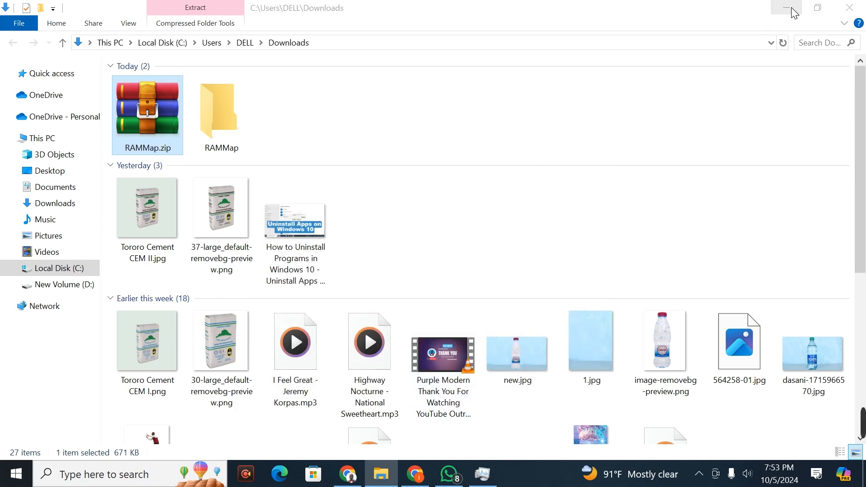
Step: Minimize File Explorer and bring up the context menu for RAMMap.exe on the desktop
click(779, 8)
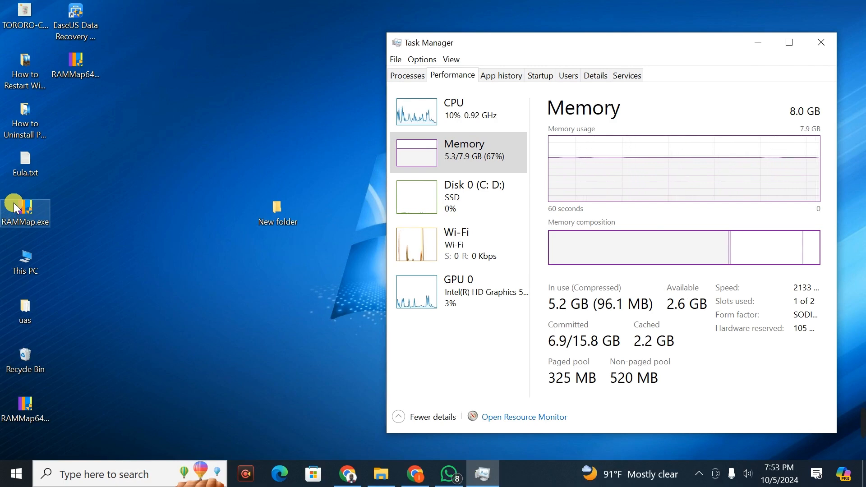
right_click(25, 211)
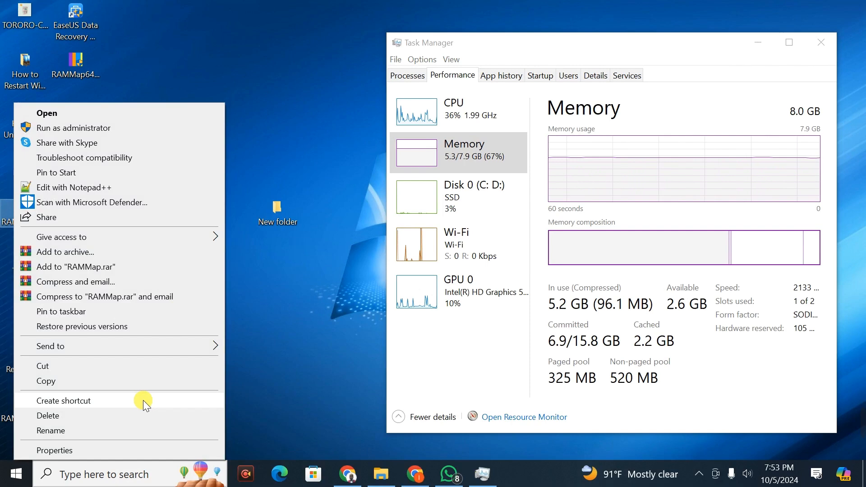
click(54, 450)
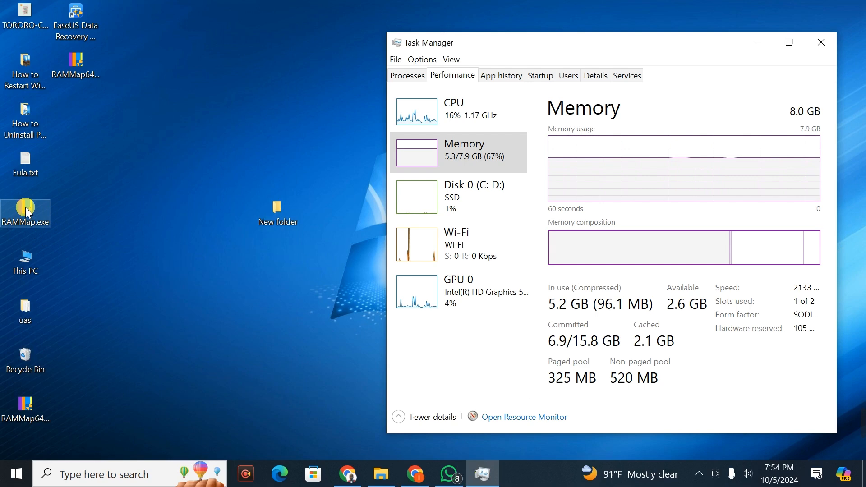
right_click(25, 213)
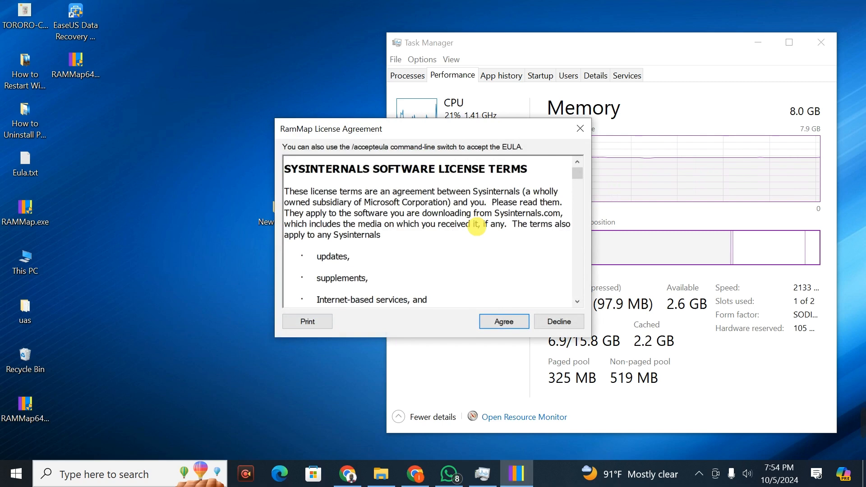
mouse_move(503, 286)
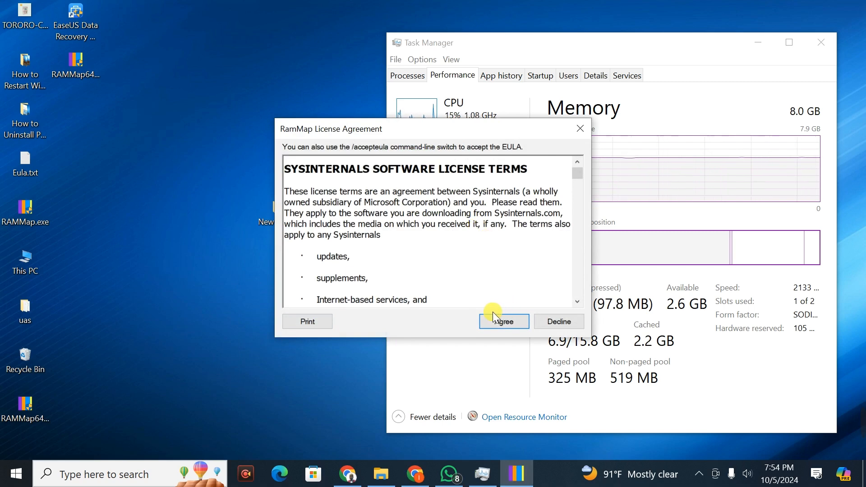
mouse_move(439, 213)
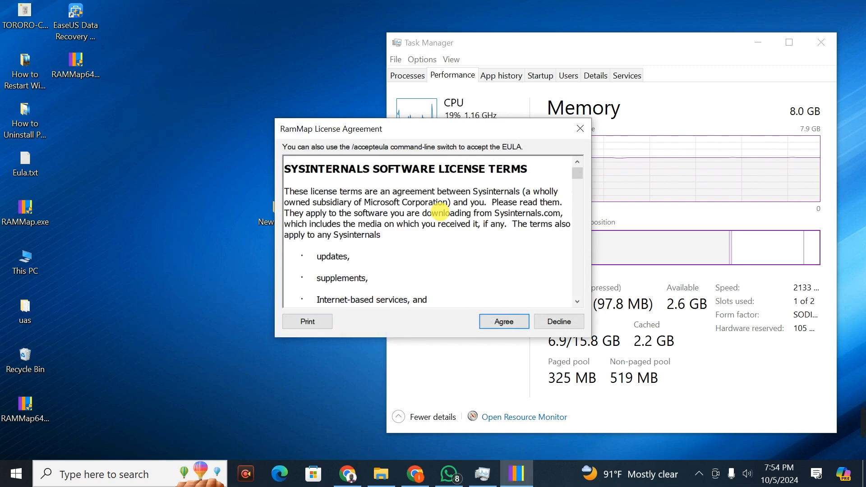
Step: Agree to the RamMap Sysinternals license agreement
click(502, 321)
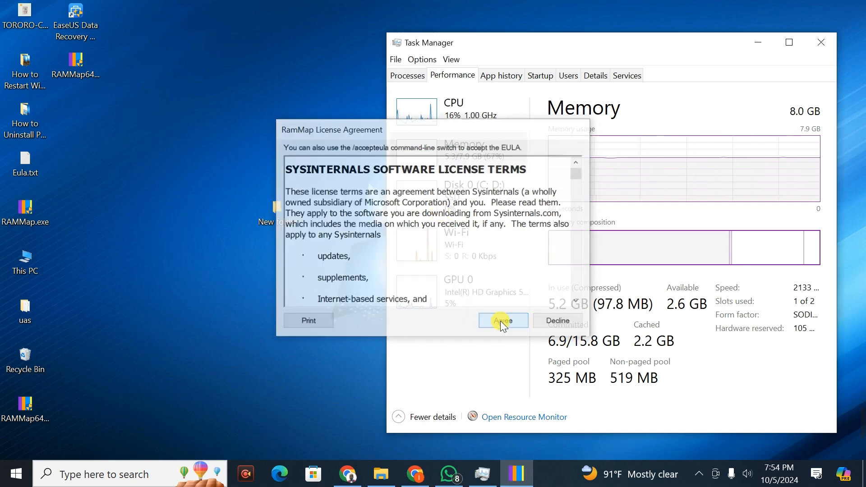
click(501, 320)
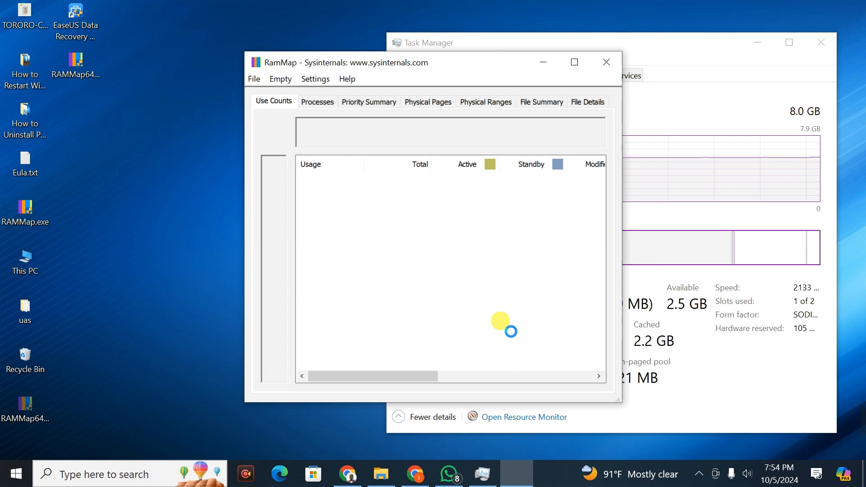
mouse_move(483, 86)
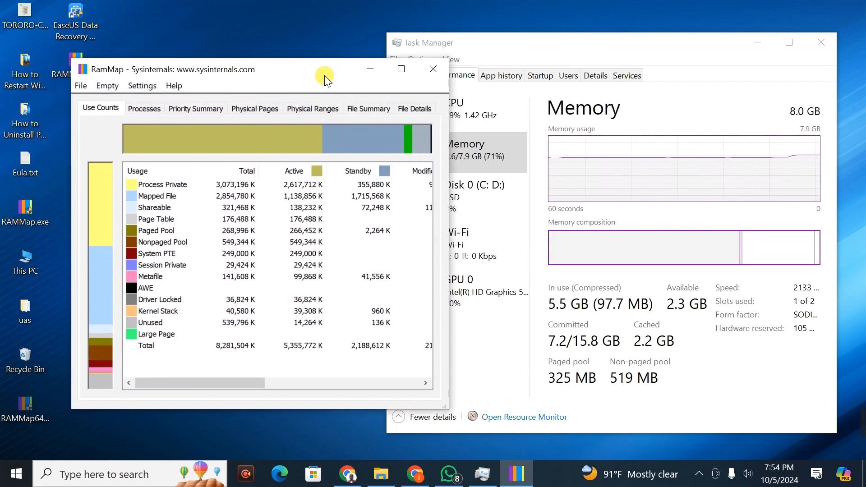
mouse_move(290, 139)
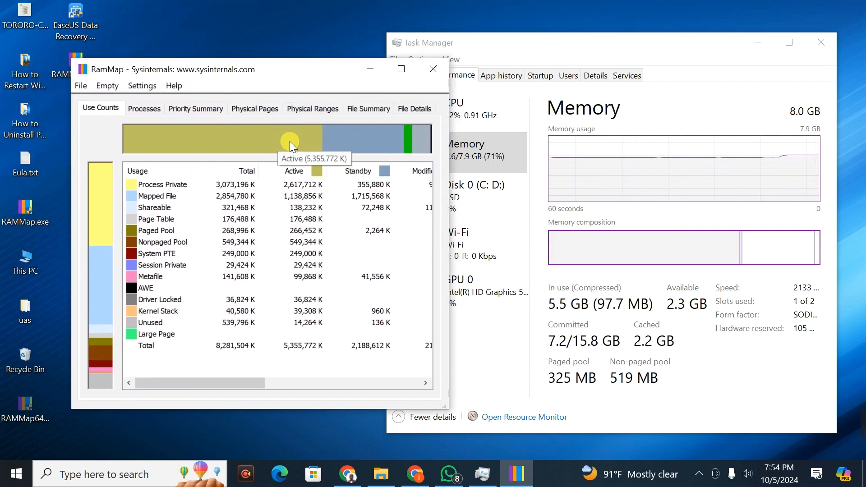
mouse_move(125, 101)
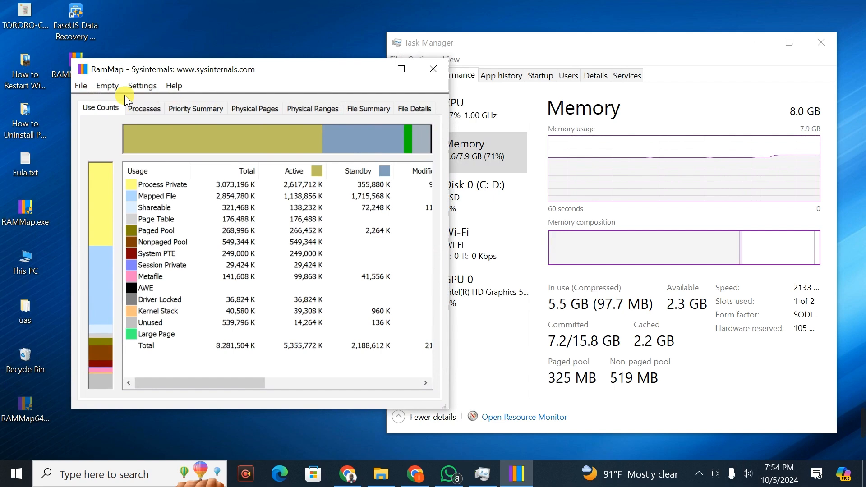
Step: View the Priority Summary tab, then return to the Use Counts breakdown
click(195, 108)
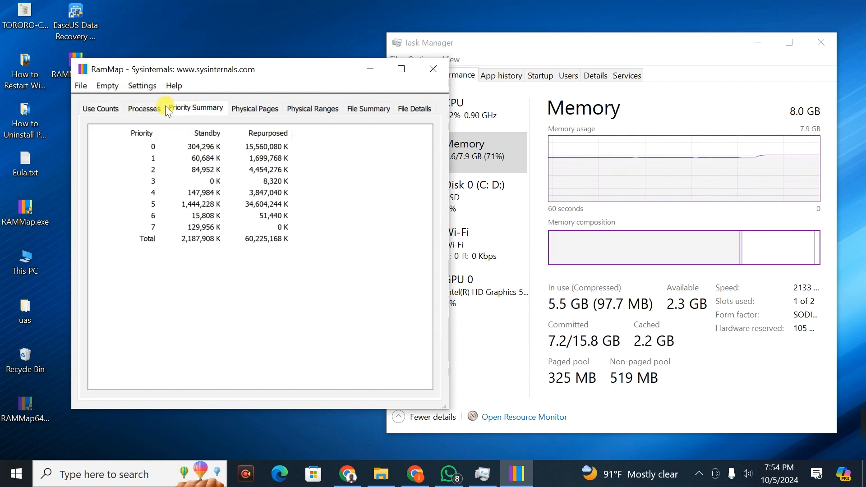
click(101, 108)
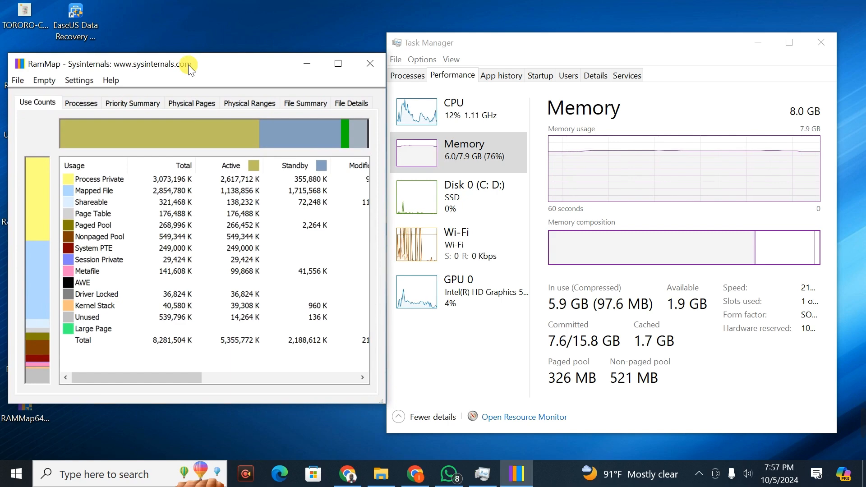
mouse_move(193, 156)
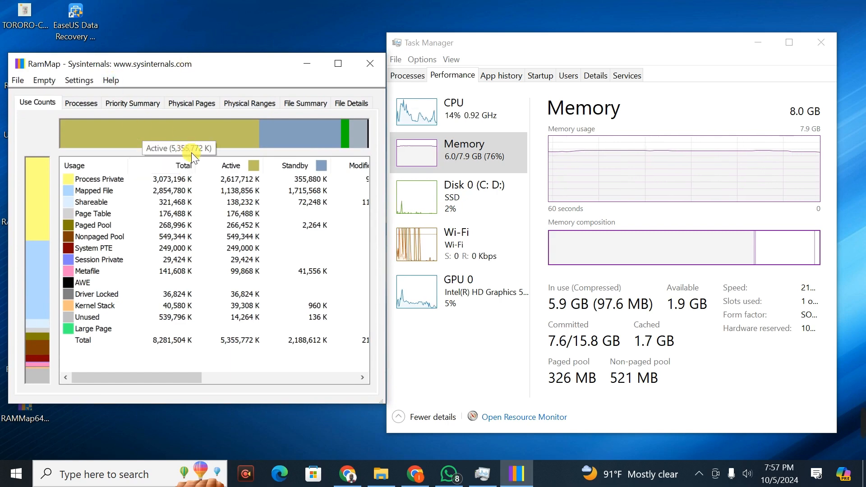
mouse_move(634, 58)
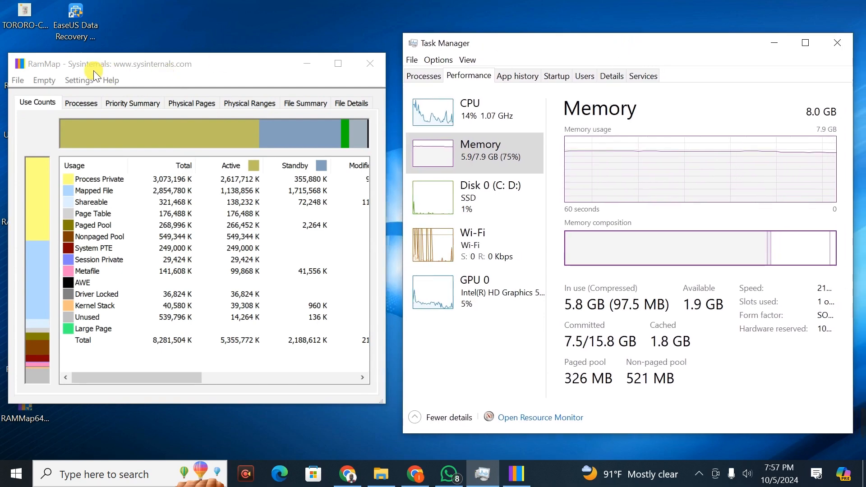
mouse_move(45, 80)
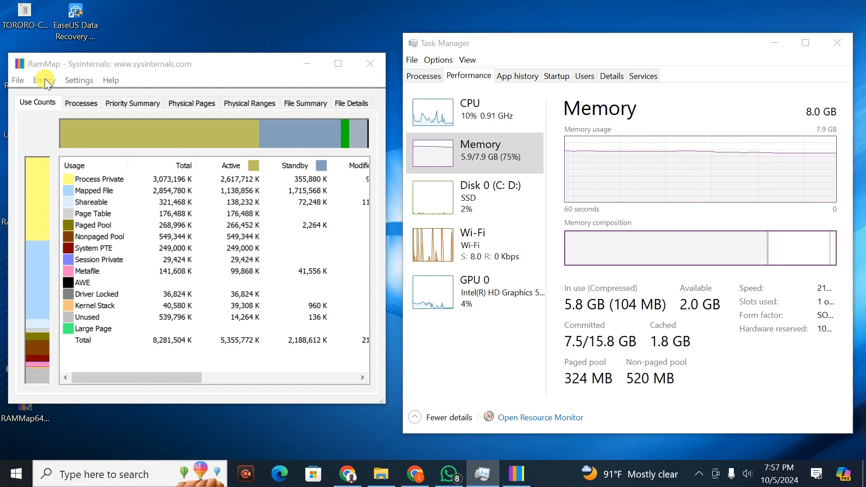
Step: Run Empty Standby List from the Empty menu, dropping cached memory to 34.4 MB
click(44, 80)
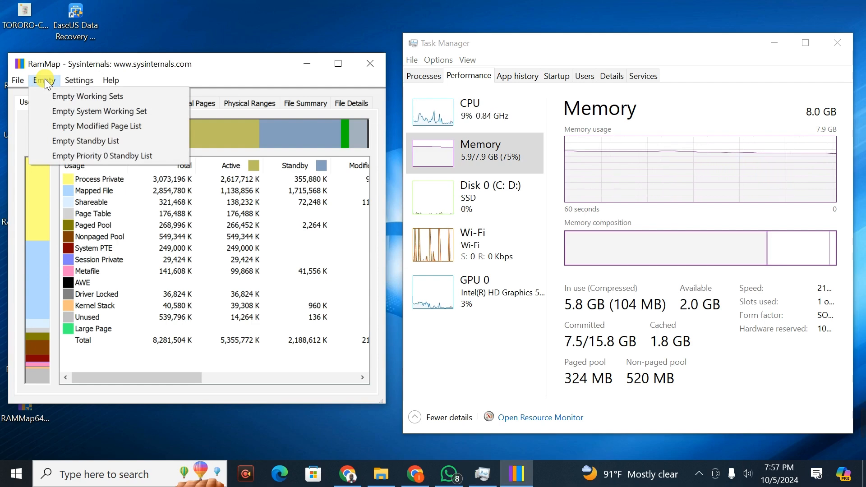
mouse_move(86, 140)
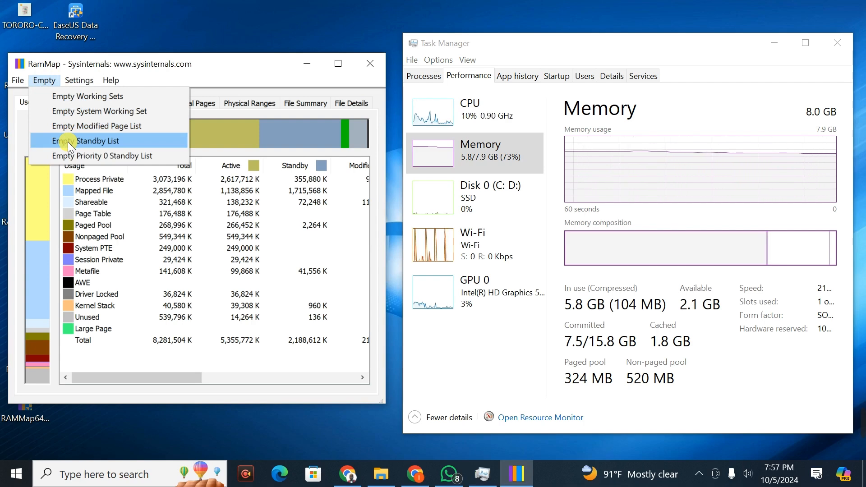
click(96, 140)
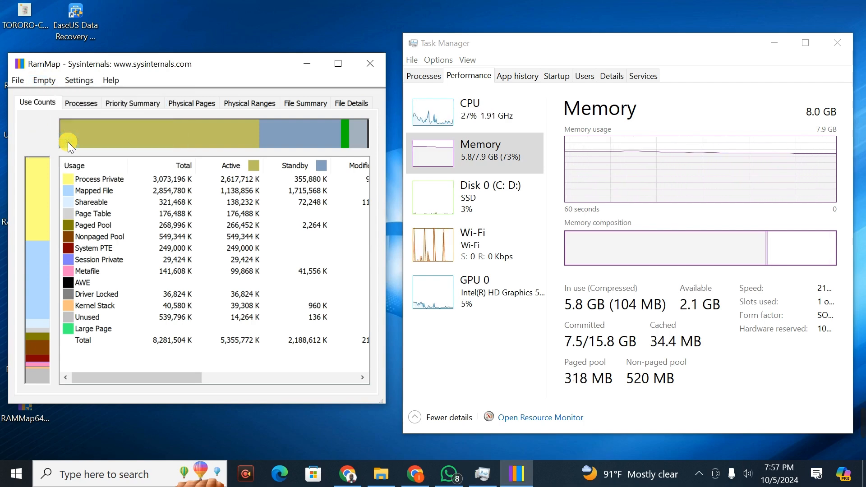